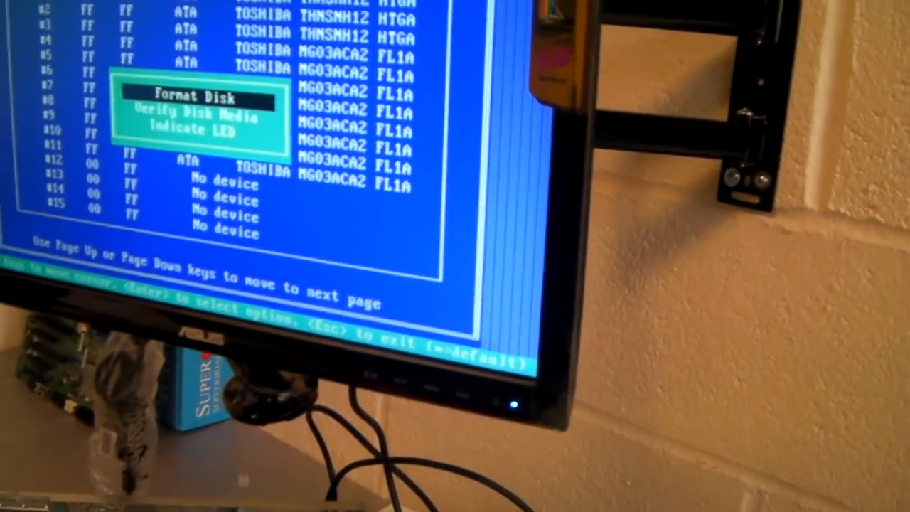
- Bring up the action options for the TOSHIBA disk with Indicate LED available
{"action": "key", "text": "down"}
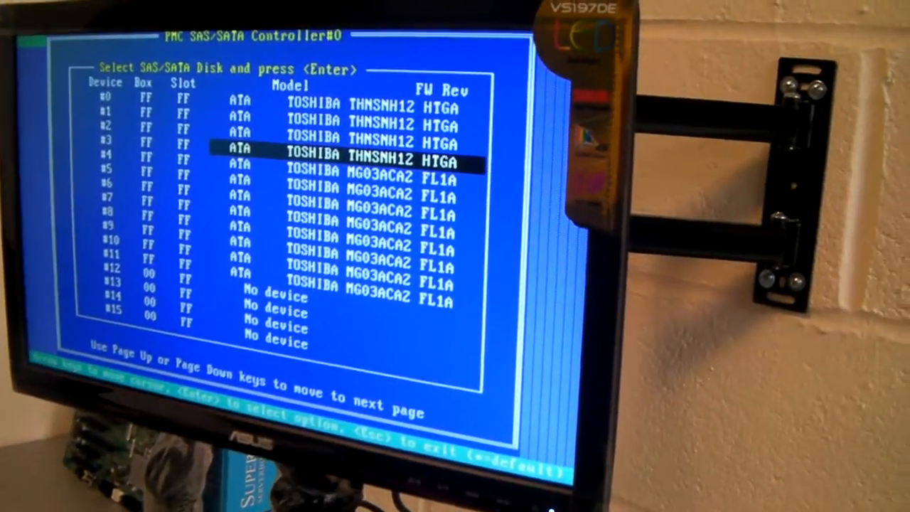
{"action": "key", "text": "enter"}
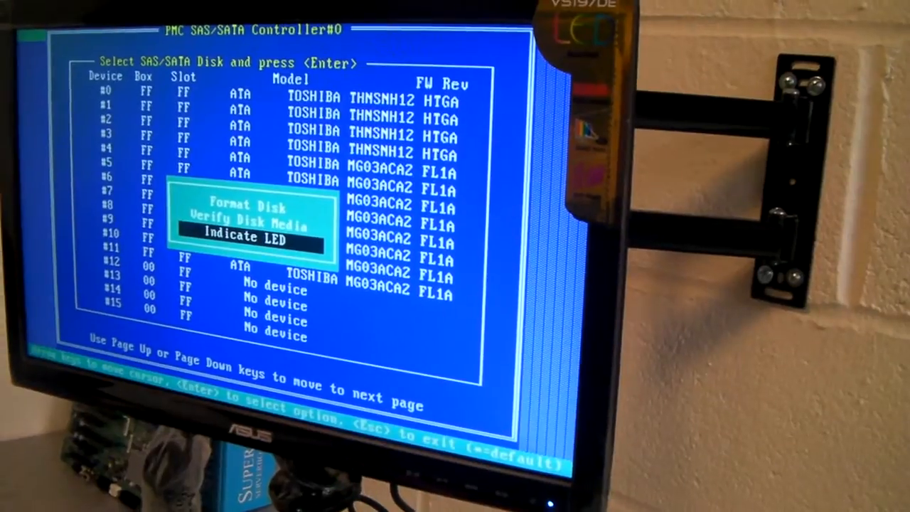